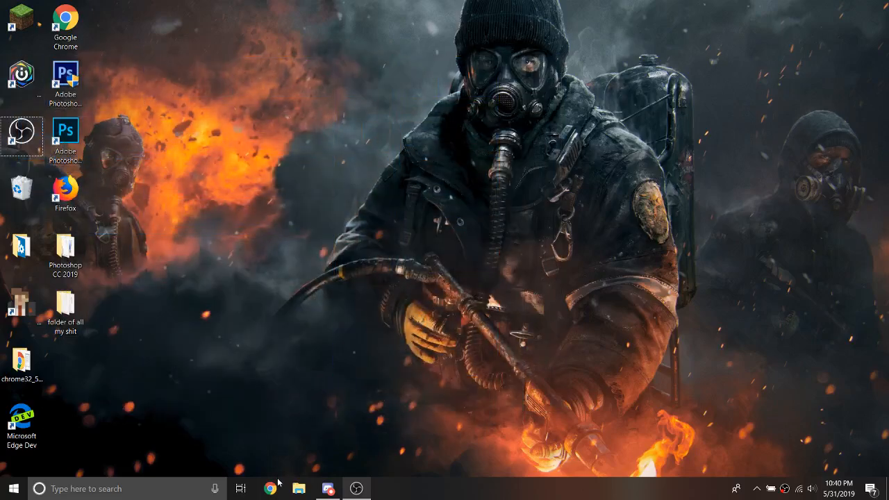
# Launch Google Chrome from the desktop shortcut to a new tab
pyautogui.click(270, 488)
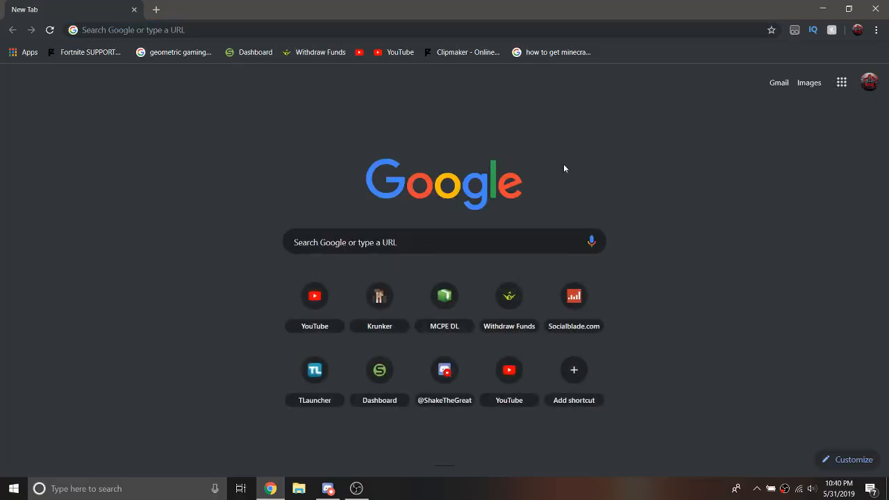
# Search 'krunker unblocked fixed' and load Krunker.io with the hack menu overlay
pyautogui.write('krunker unblocked fixed')
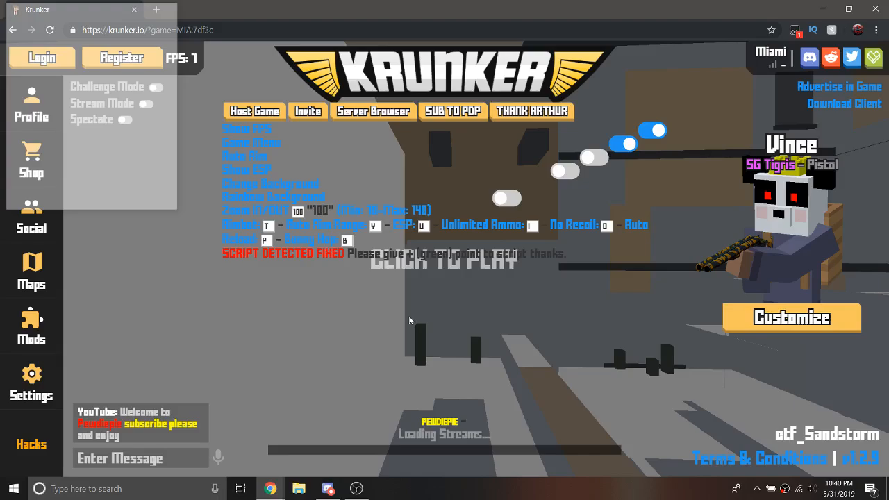
pyautogui.click(444, 261)
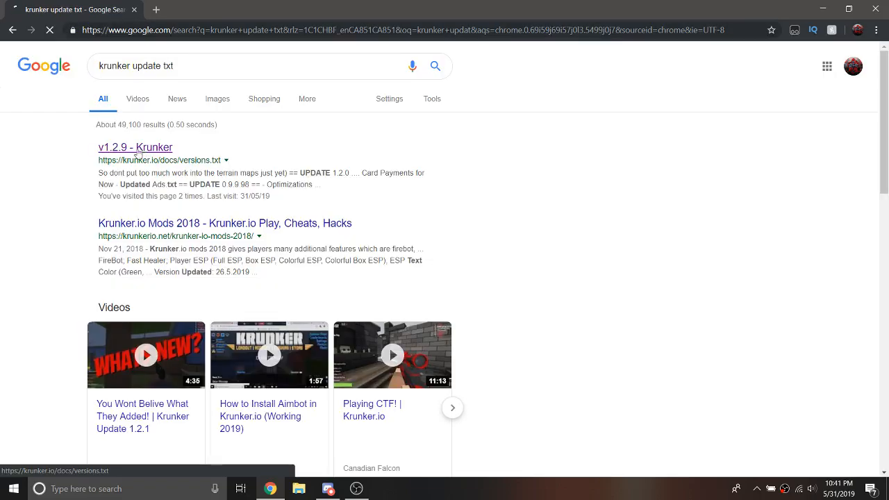
# Open the v1.2.9 Krunker versions.txt result from the 'krunker update txt' search
pyautogui.click(134, 146)
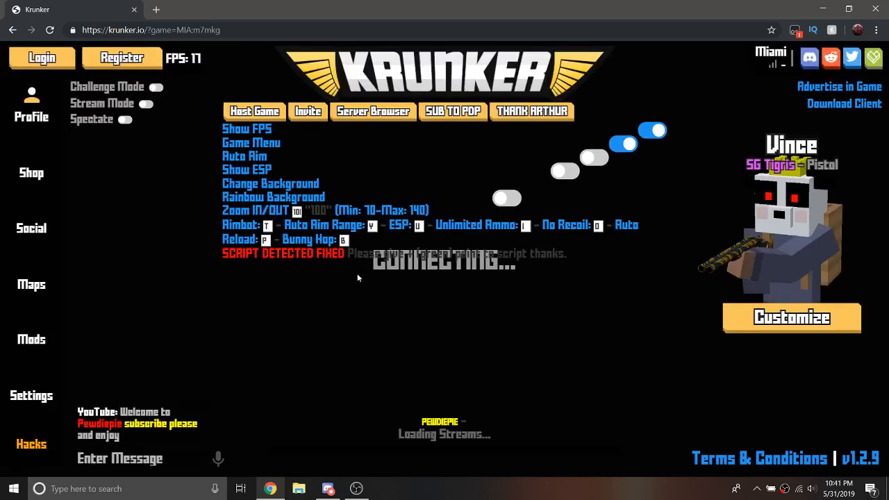